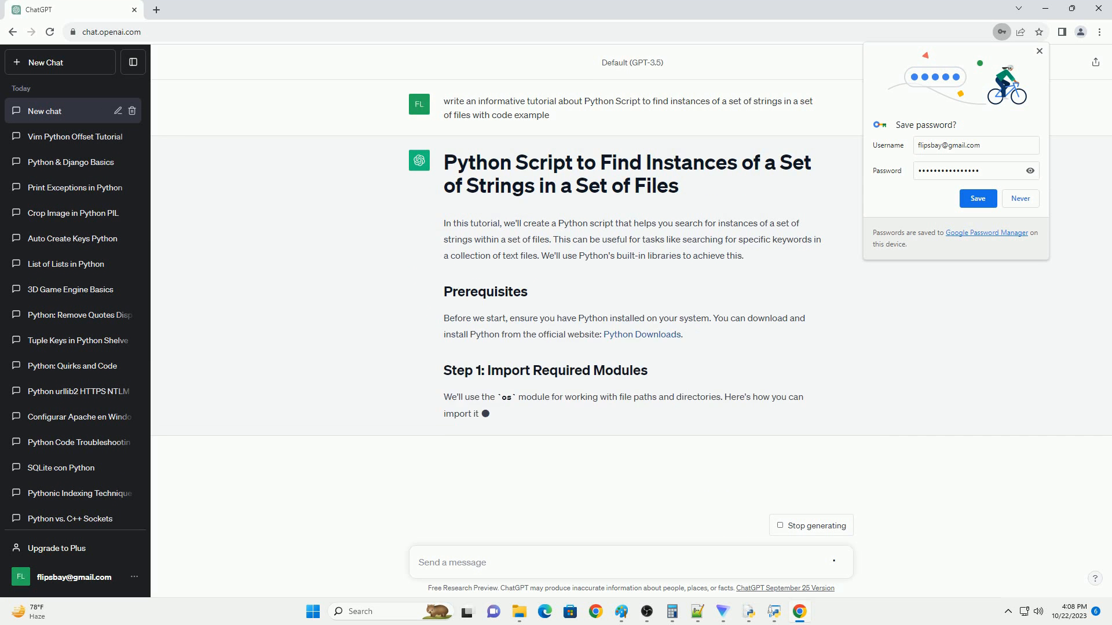
scroll("down", 3)
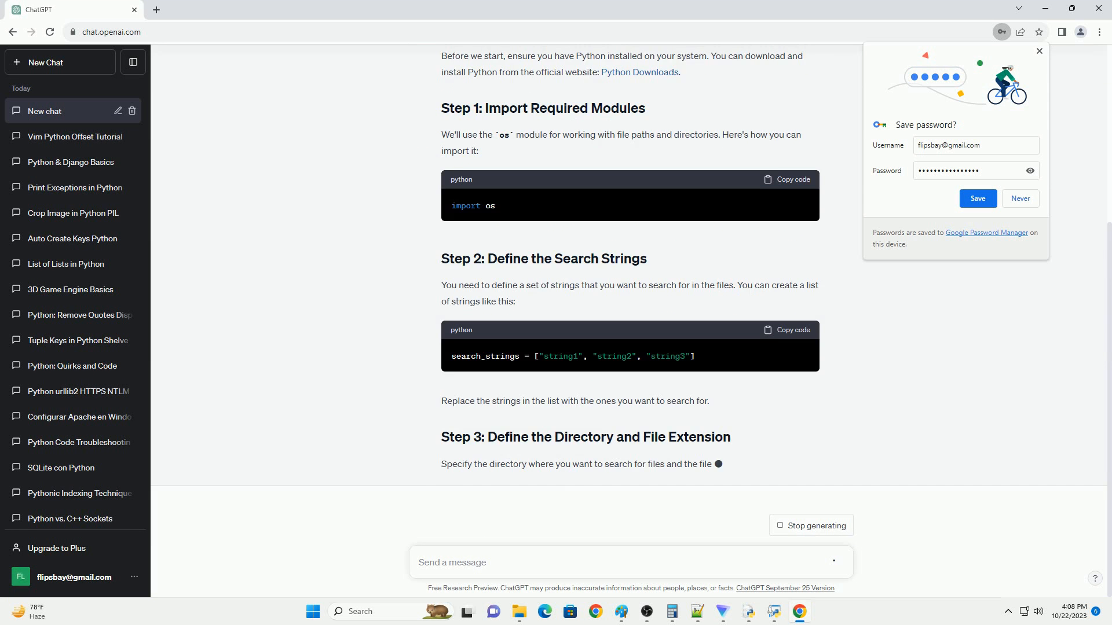
scroll("down", 3)
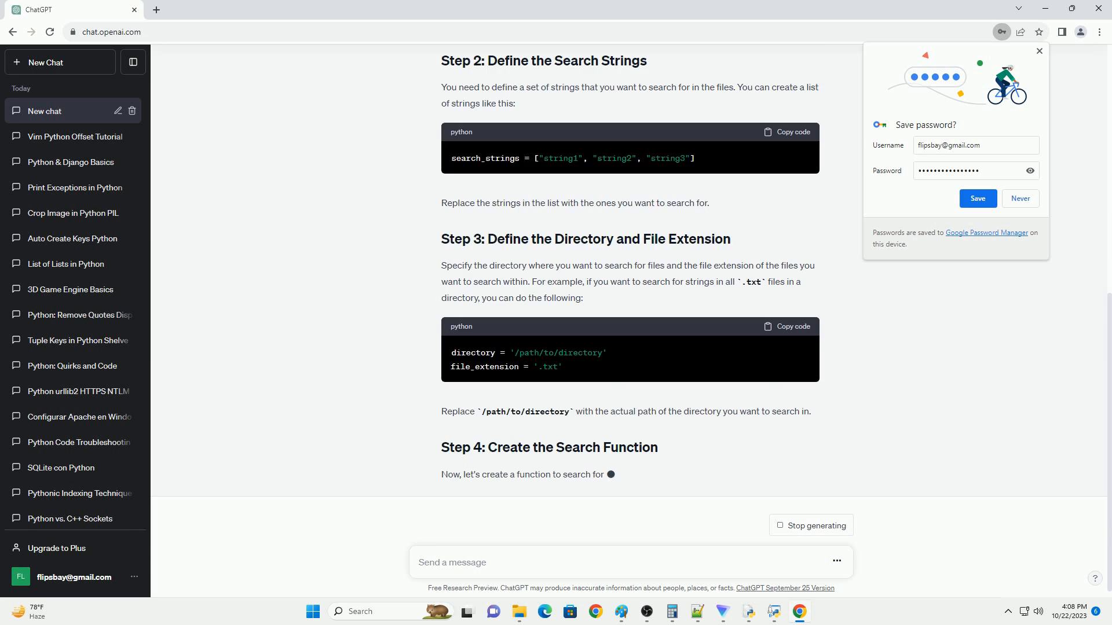
scroll("down", 3)
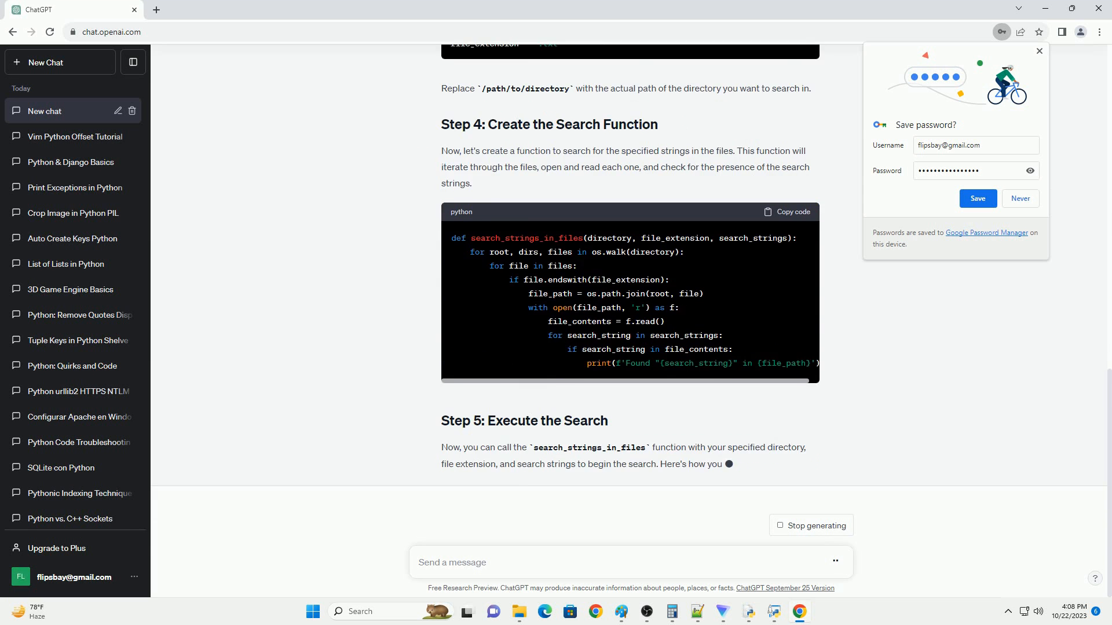
scroll("down", 3)
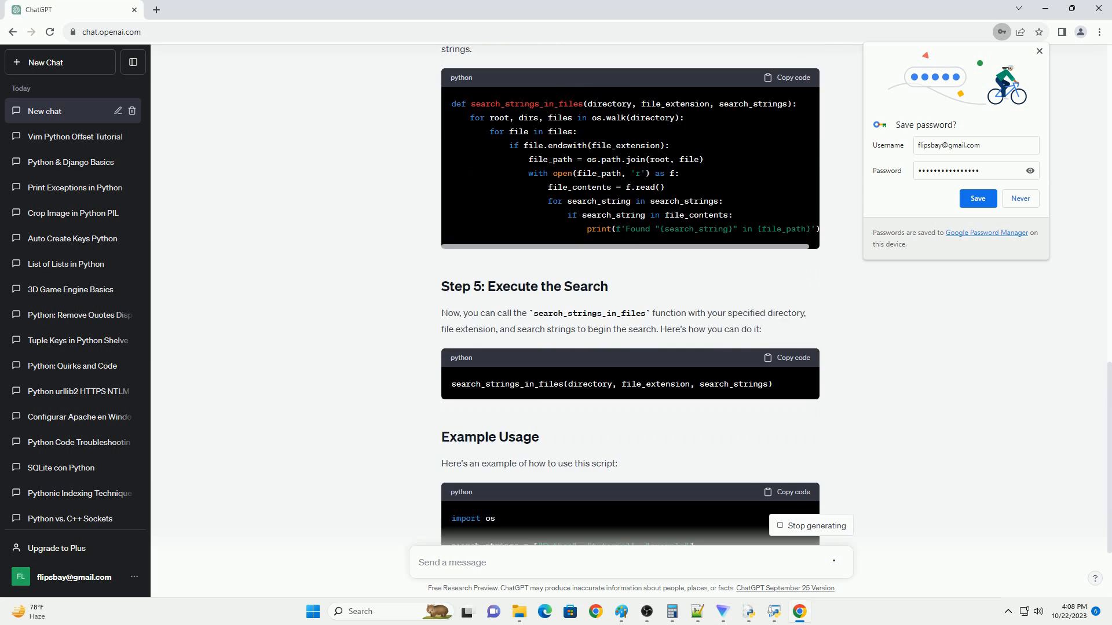
scroll("down", 3)
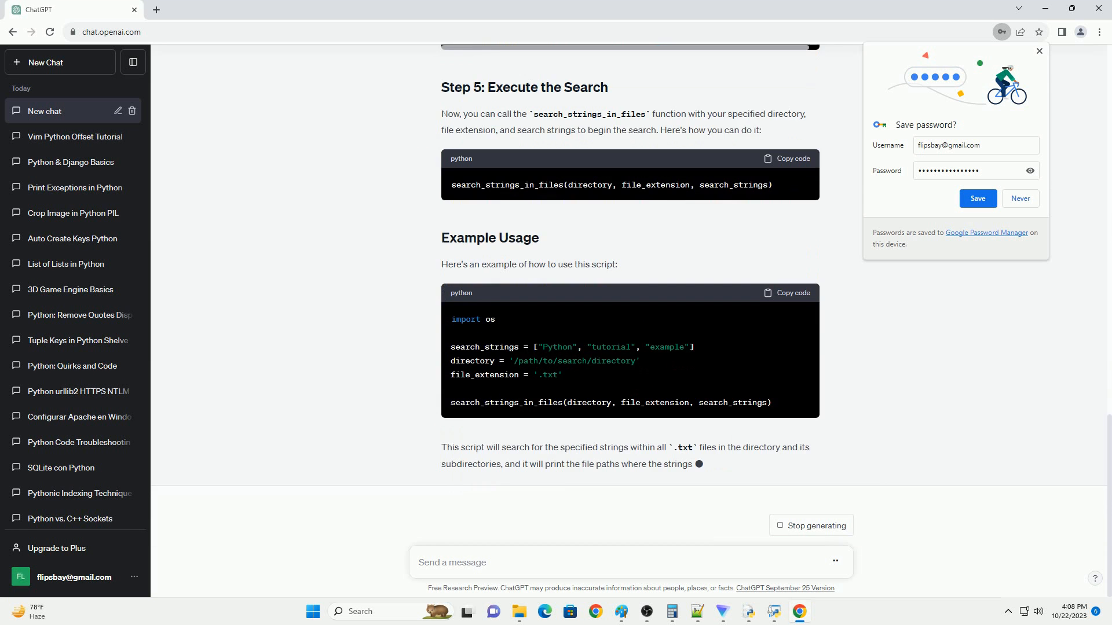
scroll("down", 3)
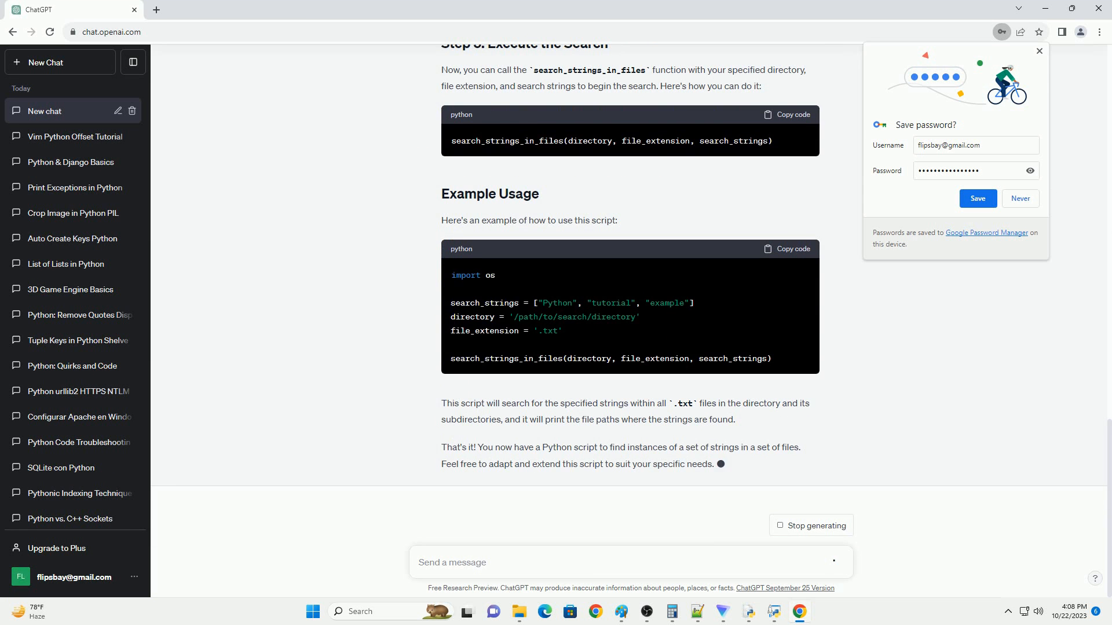